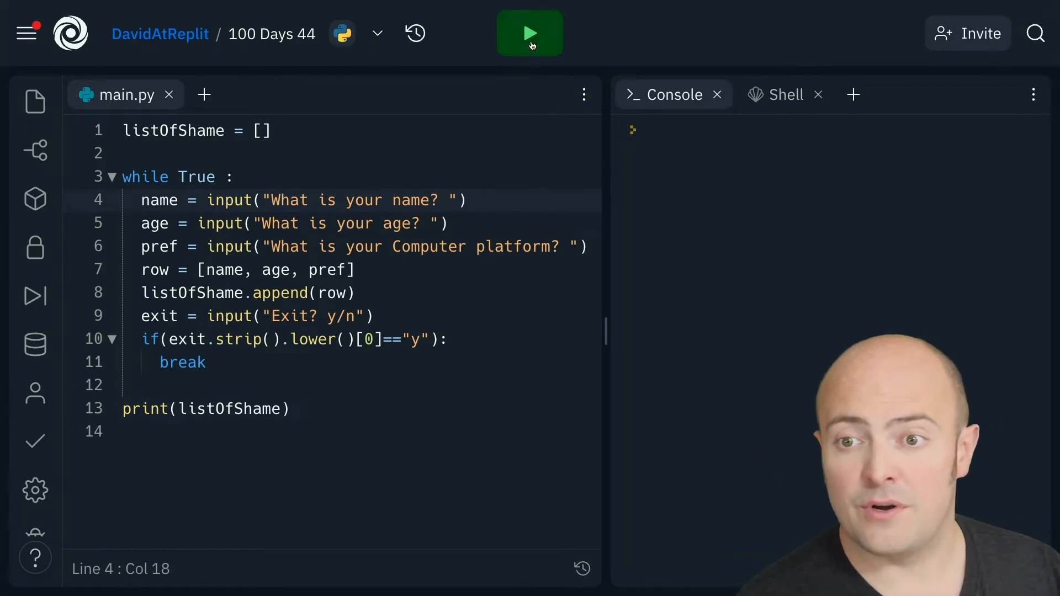
Run the program, enter David and a second person's details, then exit to print the nested list
click(530, 33)
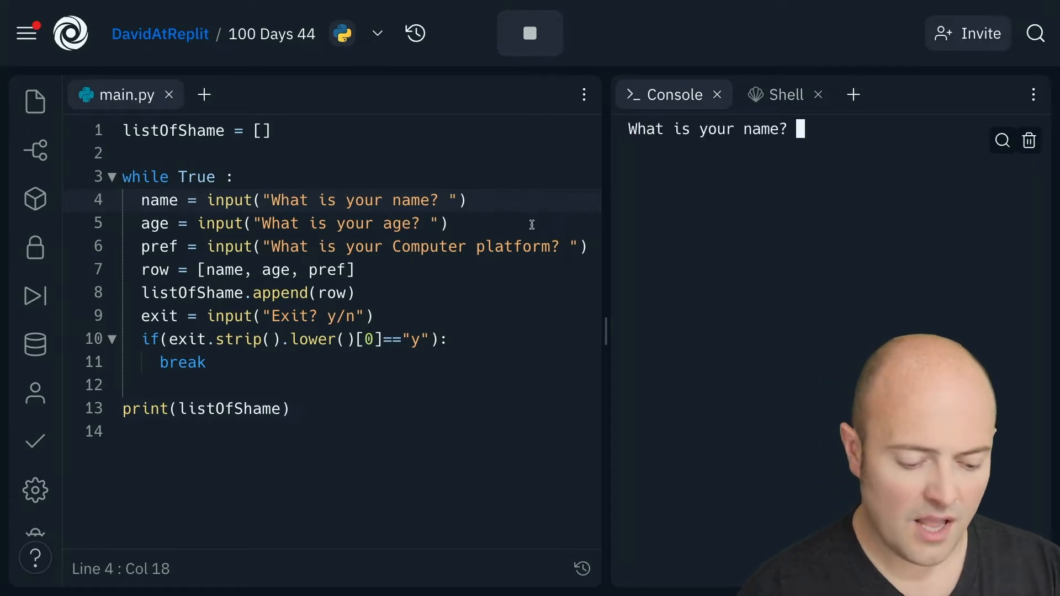
text(David)
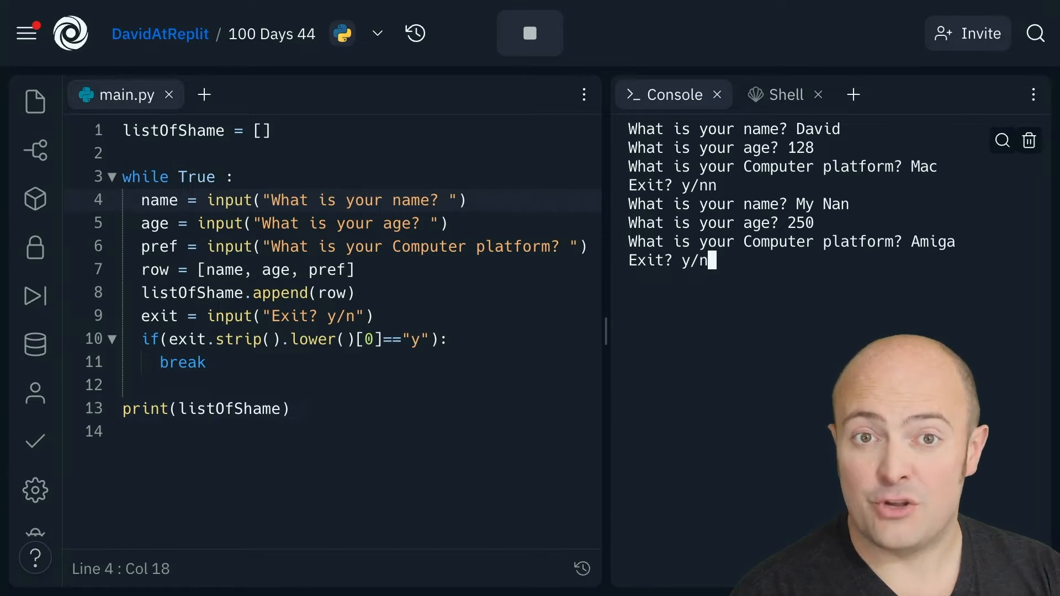
text(n)
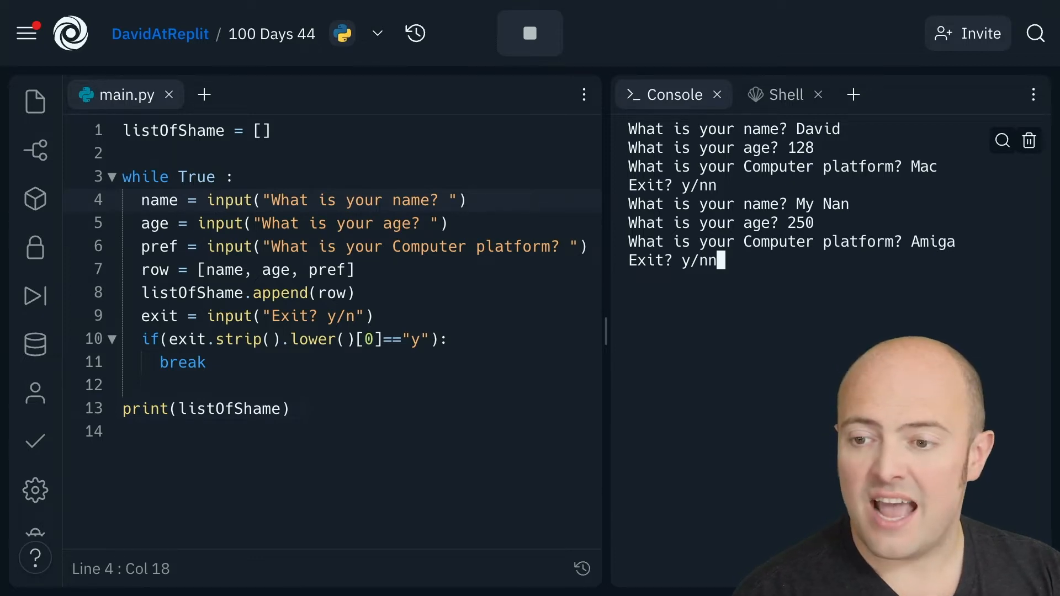
text(y)
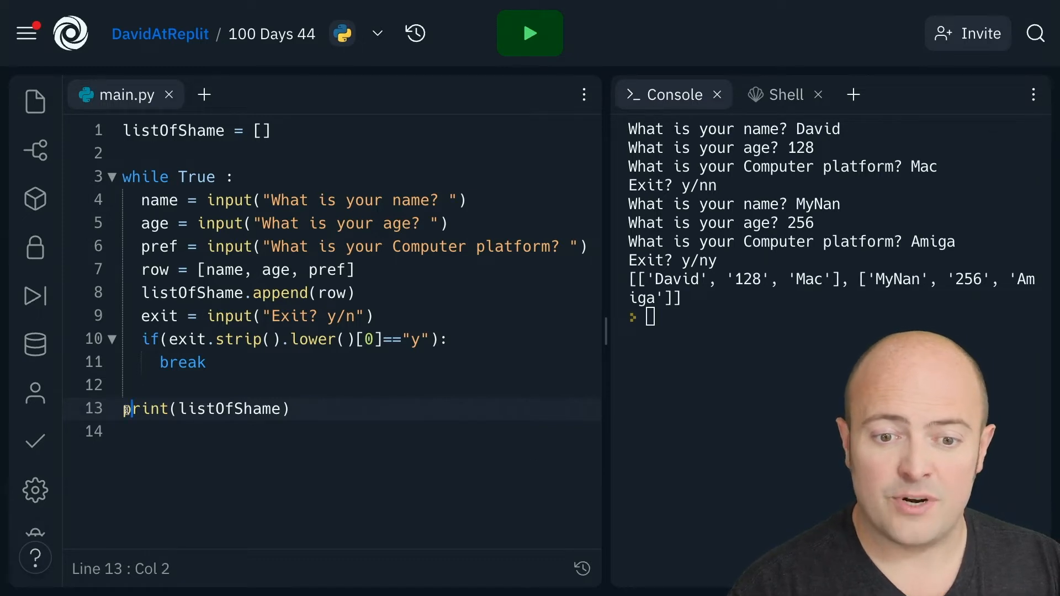
Define prettyPrint() looping over listOfShame to print each row on its own line, then run it
text(Print()
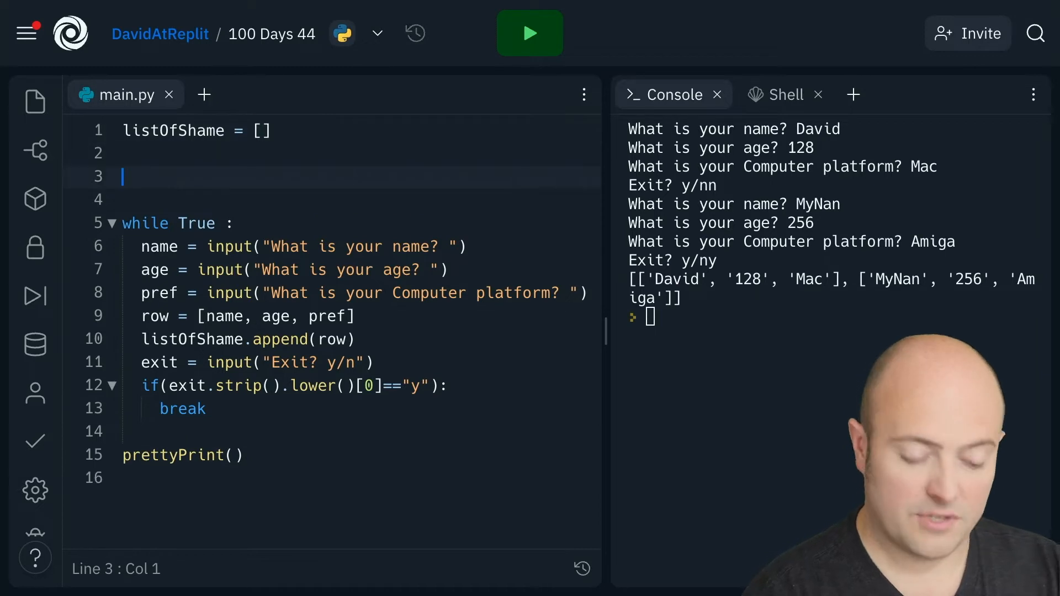
text(def prettyPrint():)
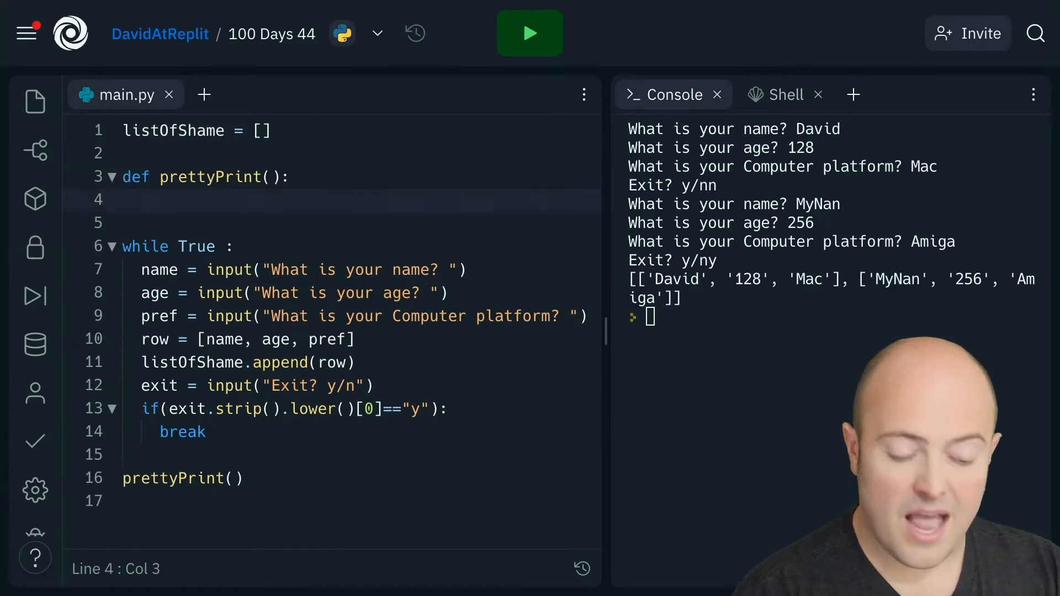
text(print()
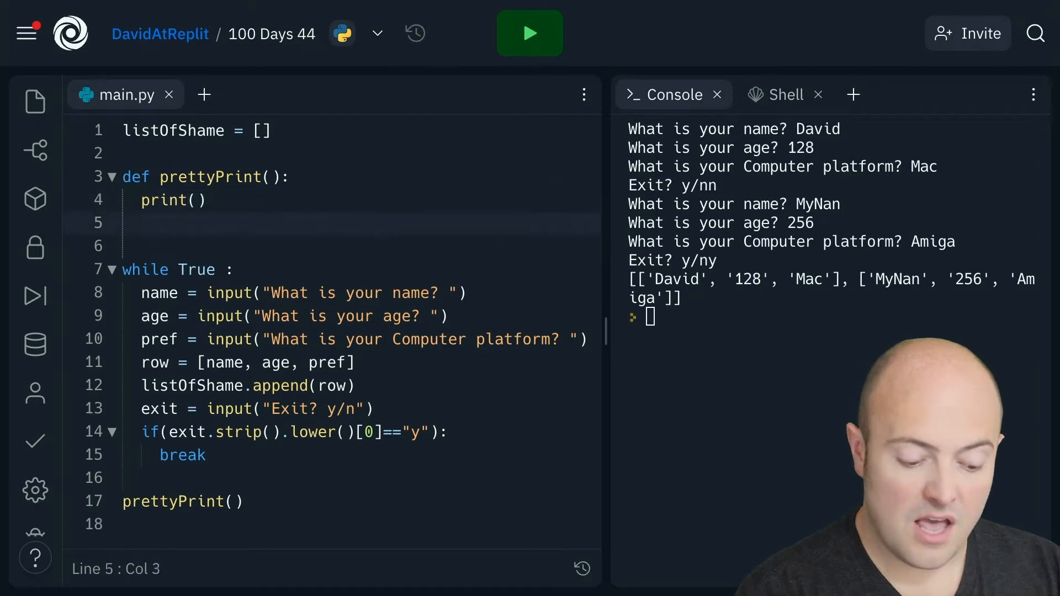
text(for rwo)
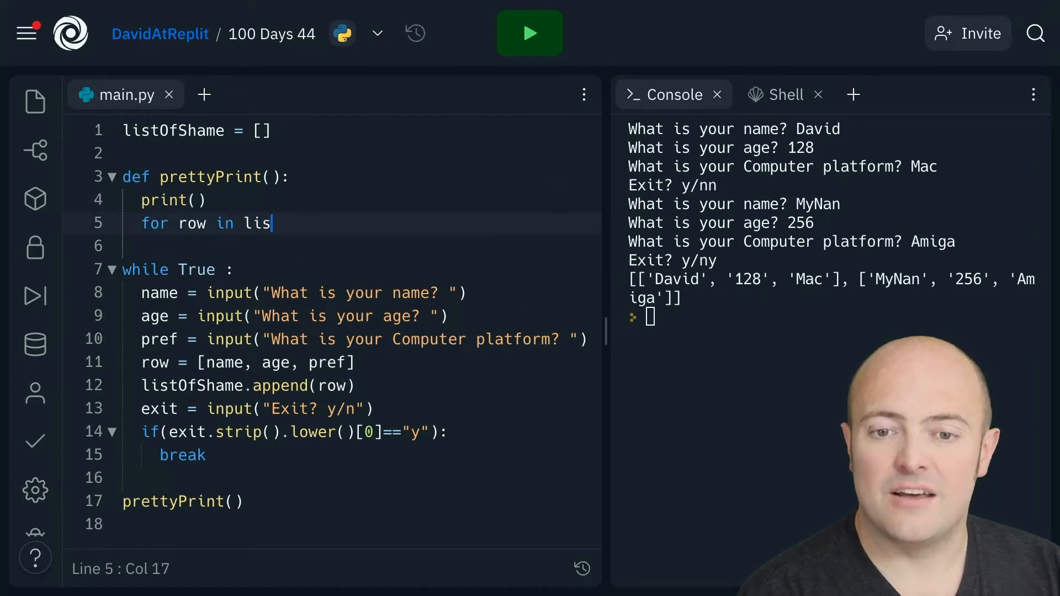
text(tOfShame:)
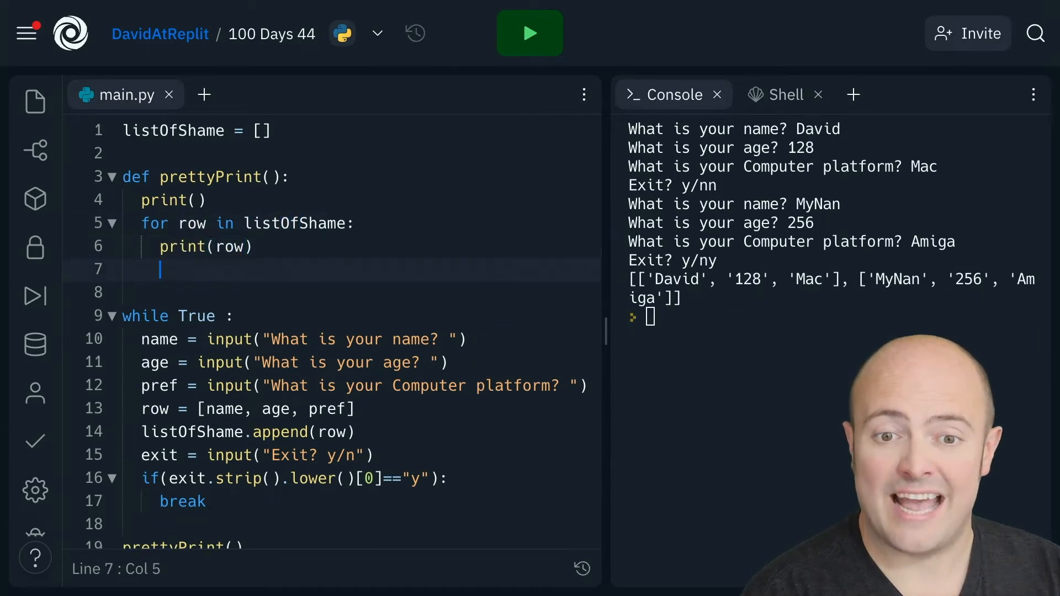
text(print)
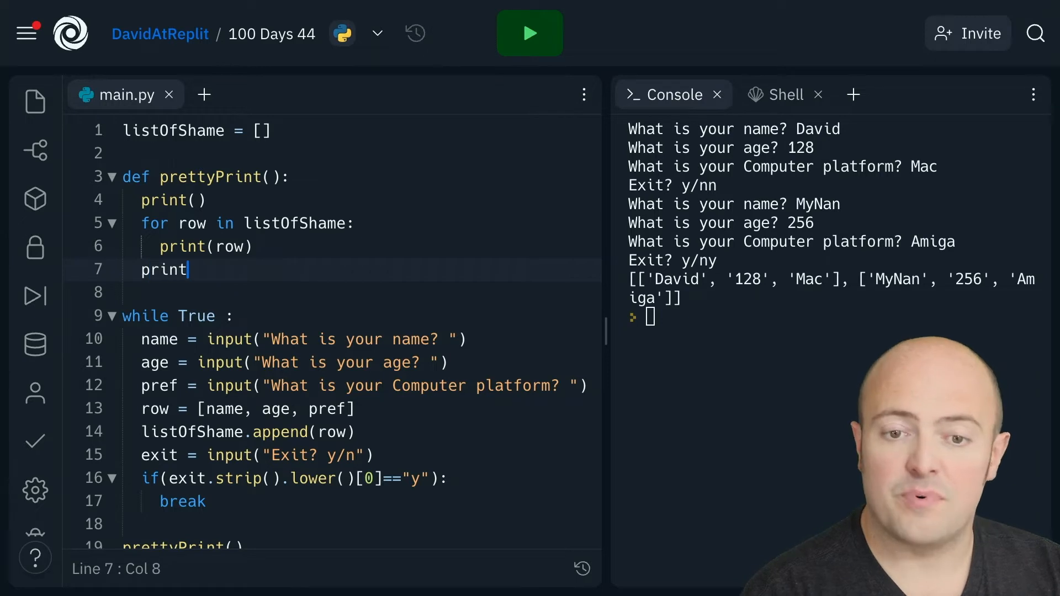
text(())
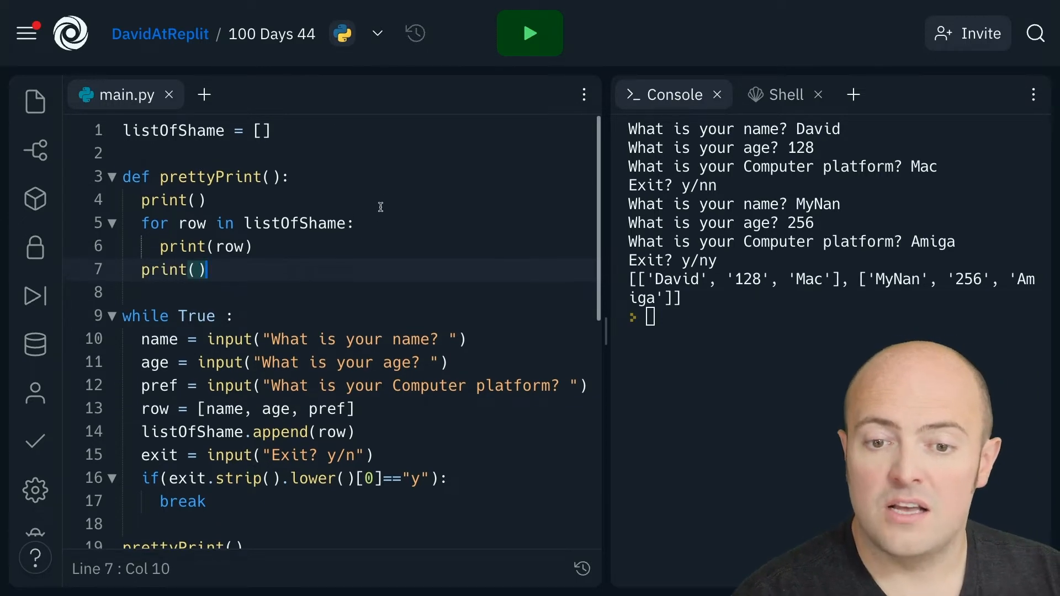
click(530, 33)
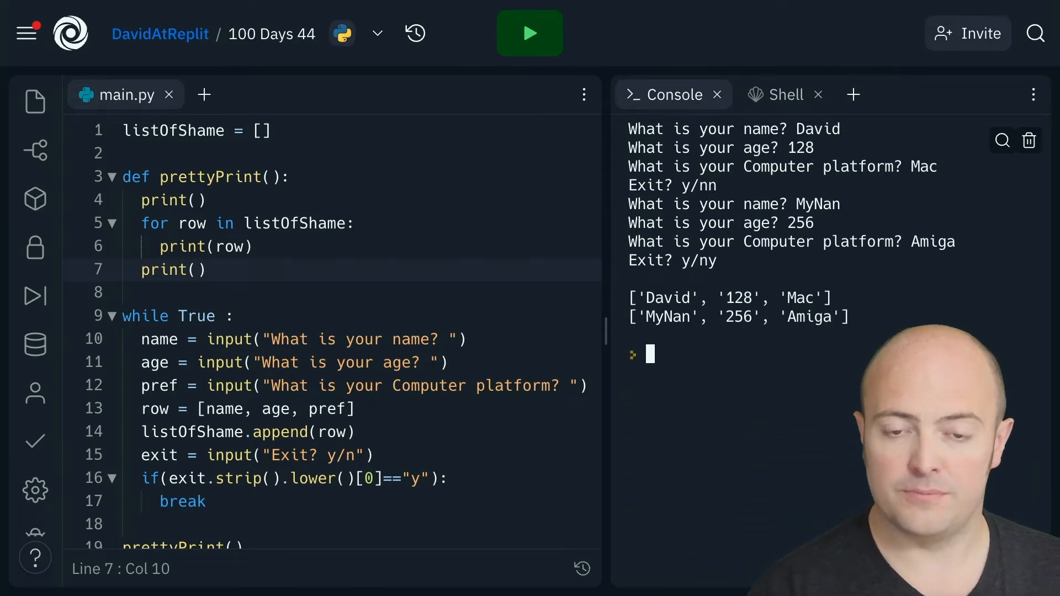
Add an inner item loop printing with end="\t" plus a trailing print(), then rerun
click(253, 246)
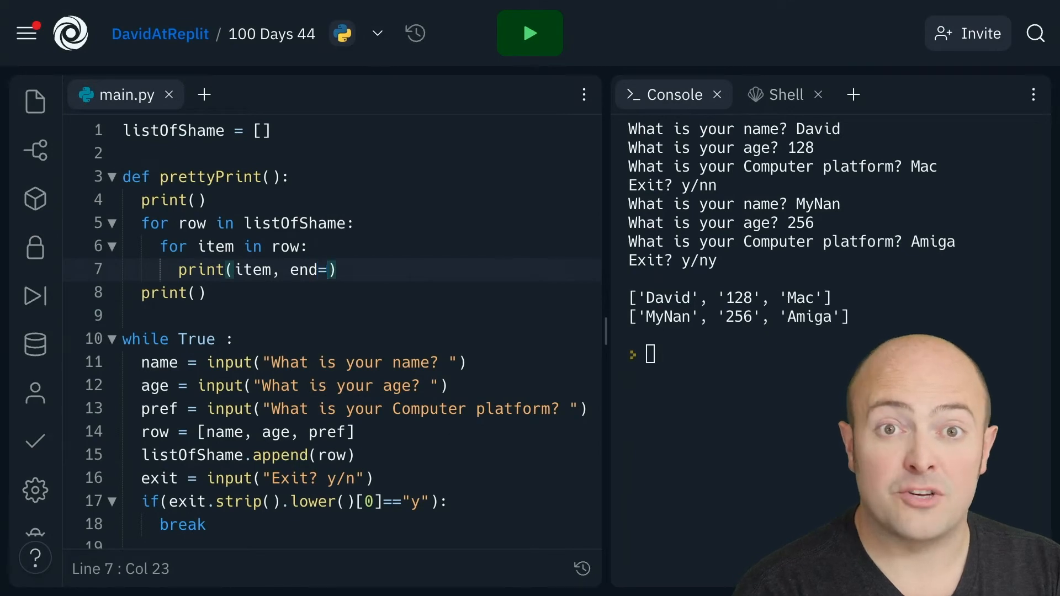
text("")
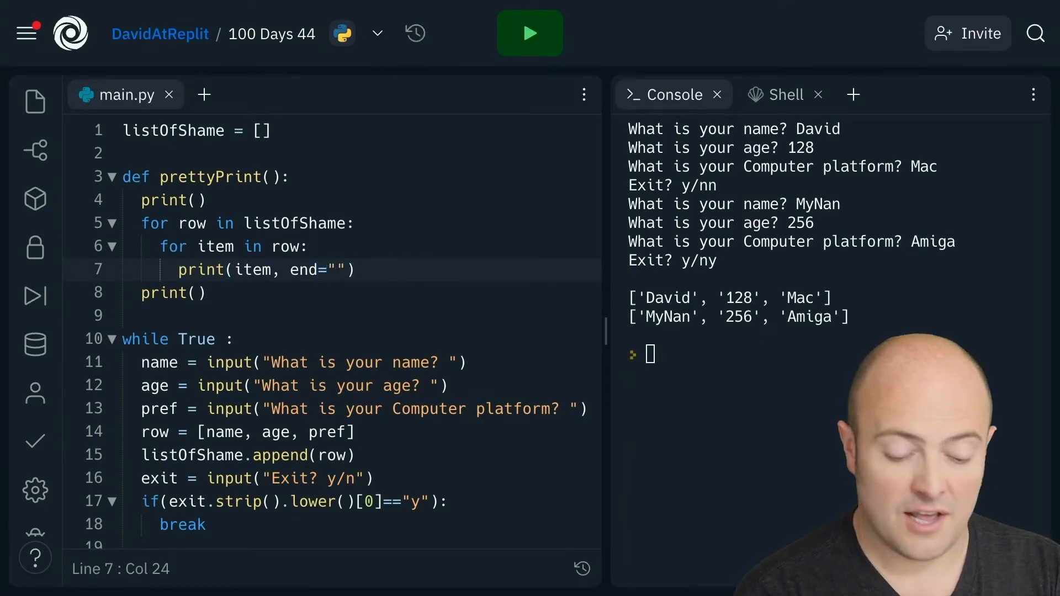
text(\t)
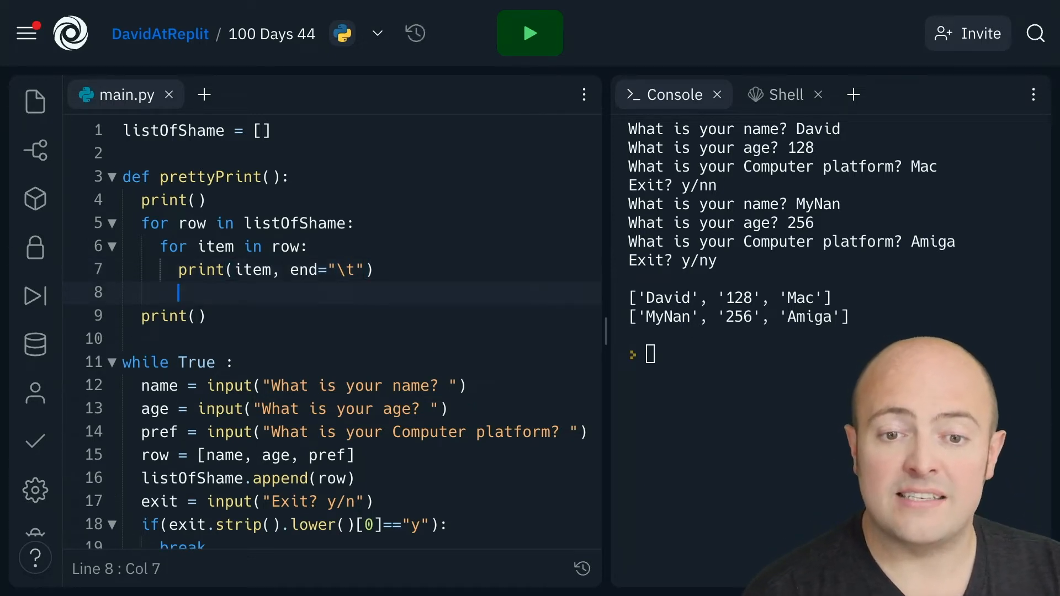
text(pri)
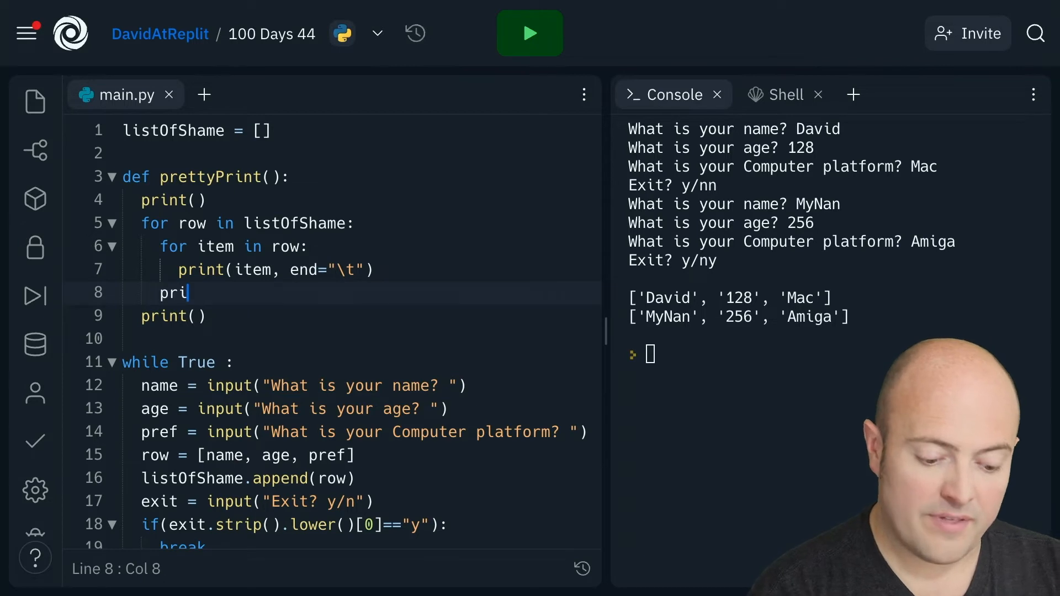
text(nt())
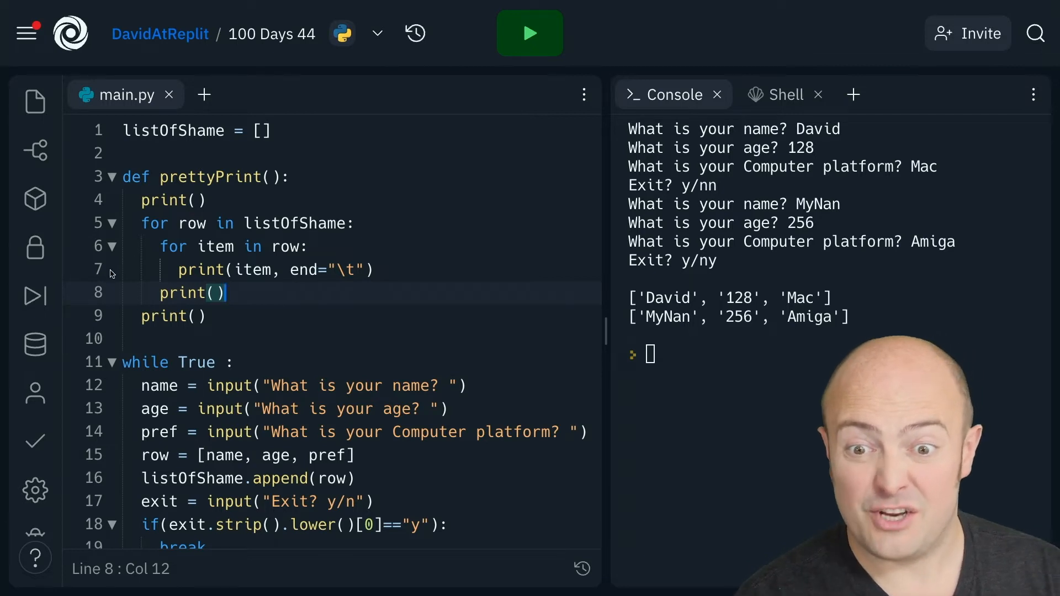
click(530, 33)
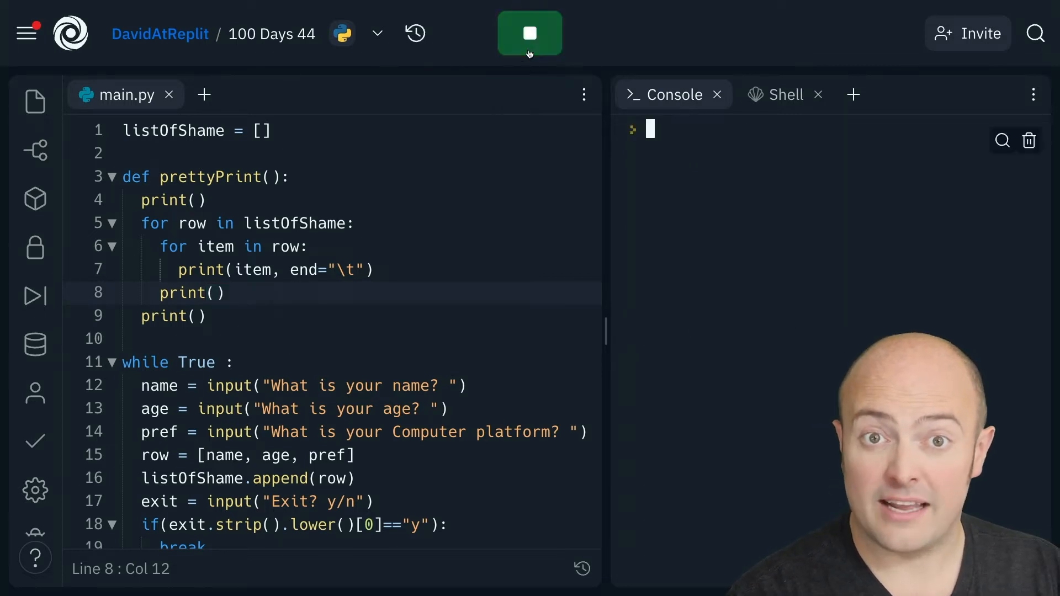
click(529, 33)
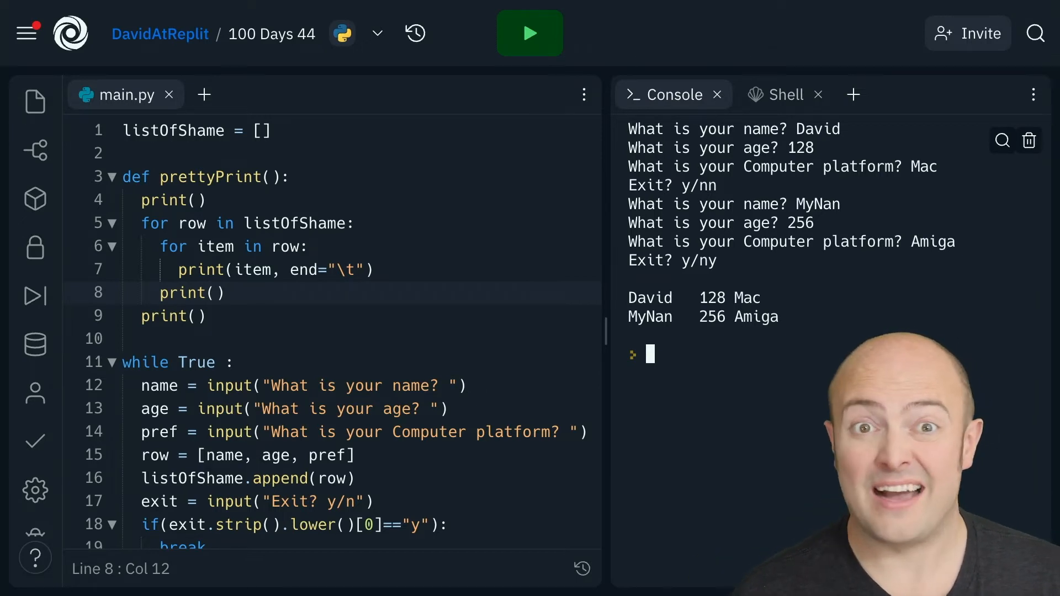
Print each item as an f-string centred with :^10 and ending " | ", then rerun
click(530, 33)
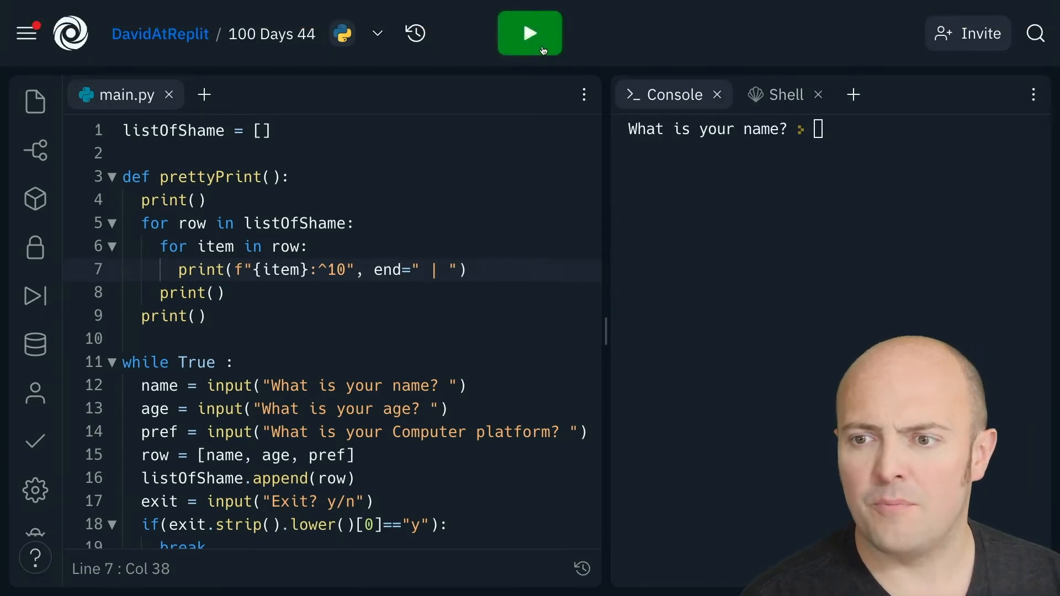
click(529, 33)
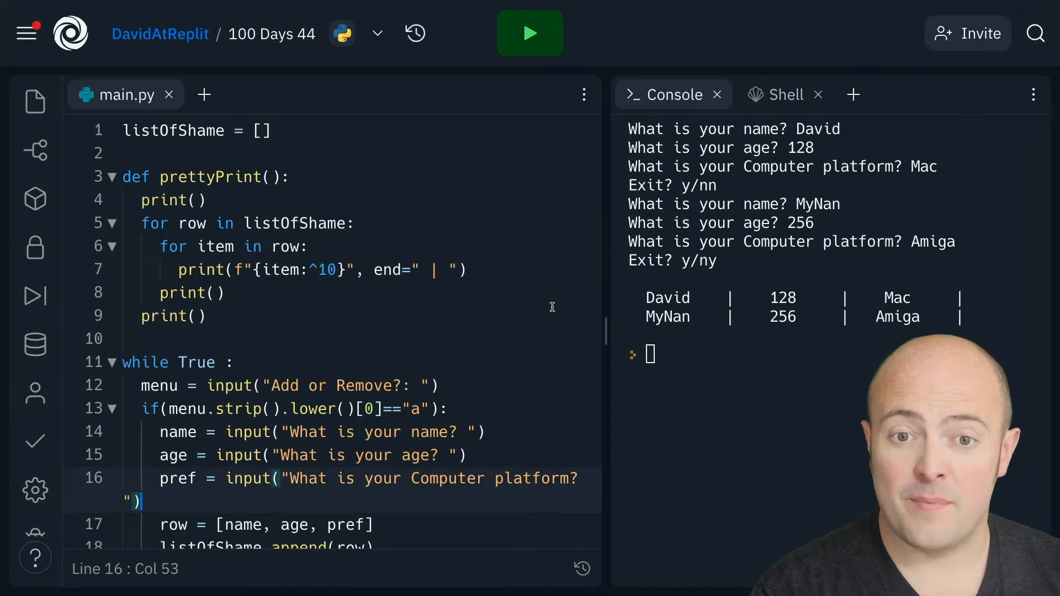
Clear the console output and scroll the editor down to the else removal branch
click(1028, 141)
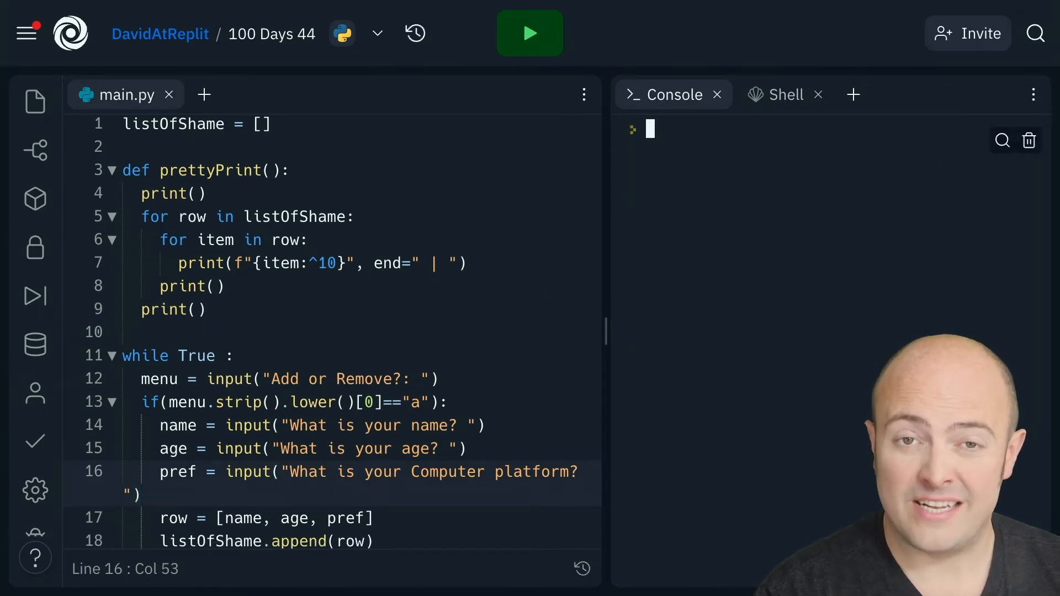
scroll(down, 3)
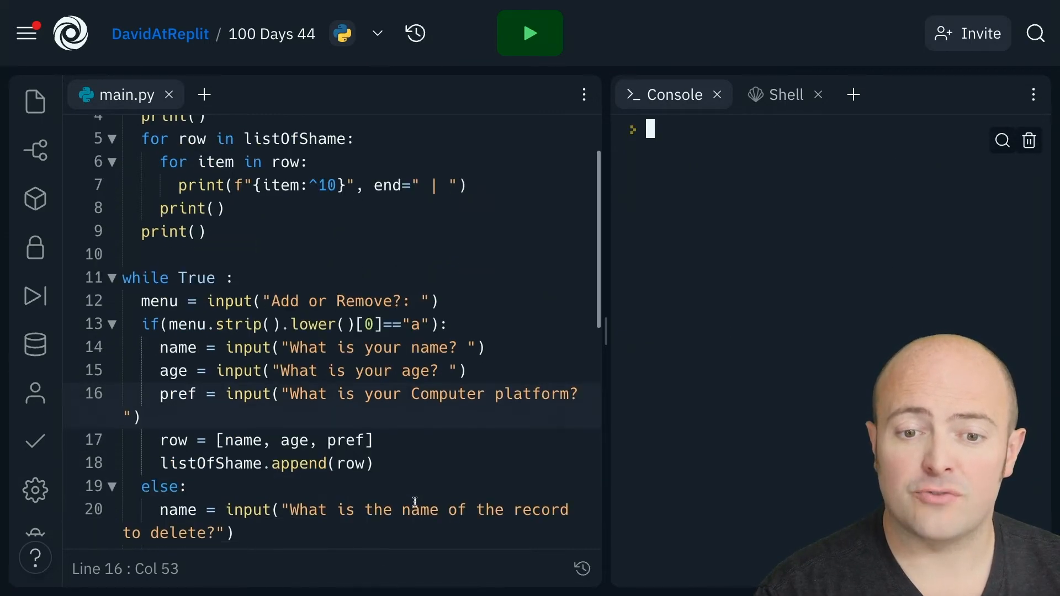
scroll(down, 3)
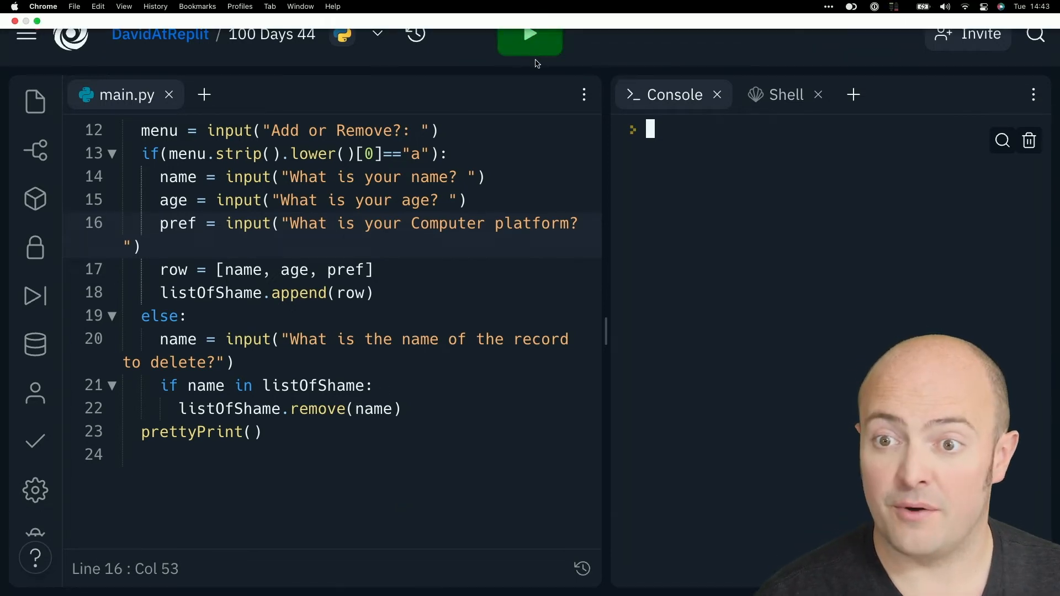
Run the program, add David, 128, Mac, then try removing David
click(530, 34)
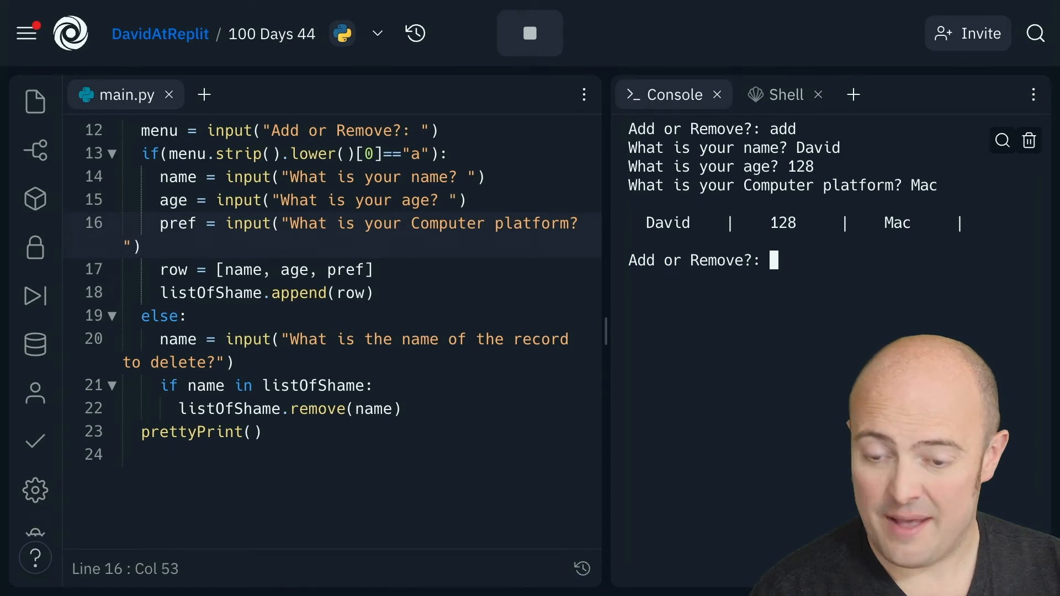
text(remove)
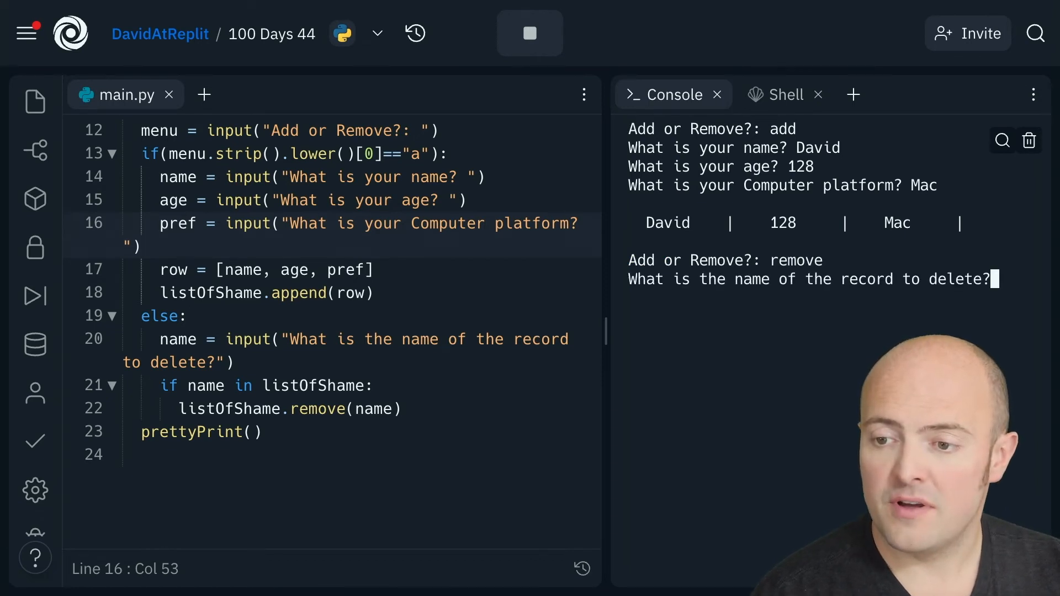
text(David)
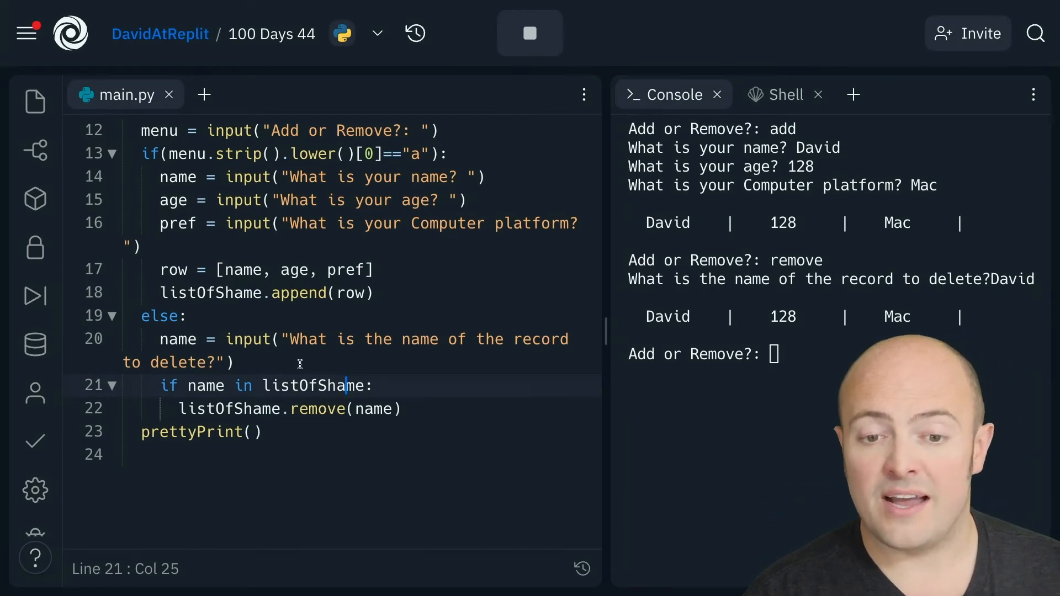
Loop over listOfShame rows, check 'if name in row', and remove the matching row
key(Enter)
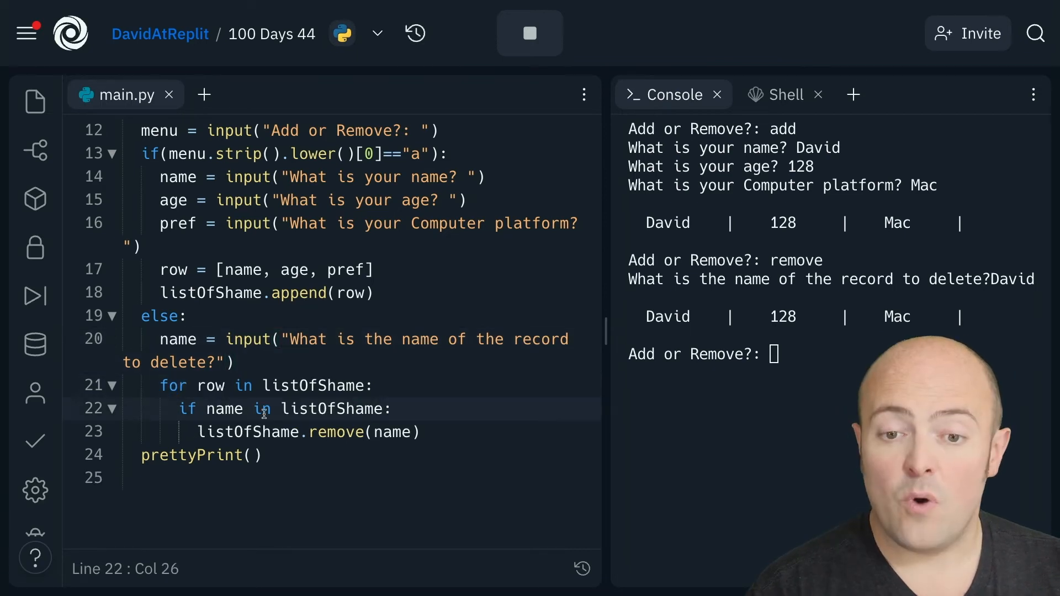
double_click(331, 408)
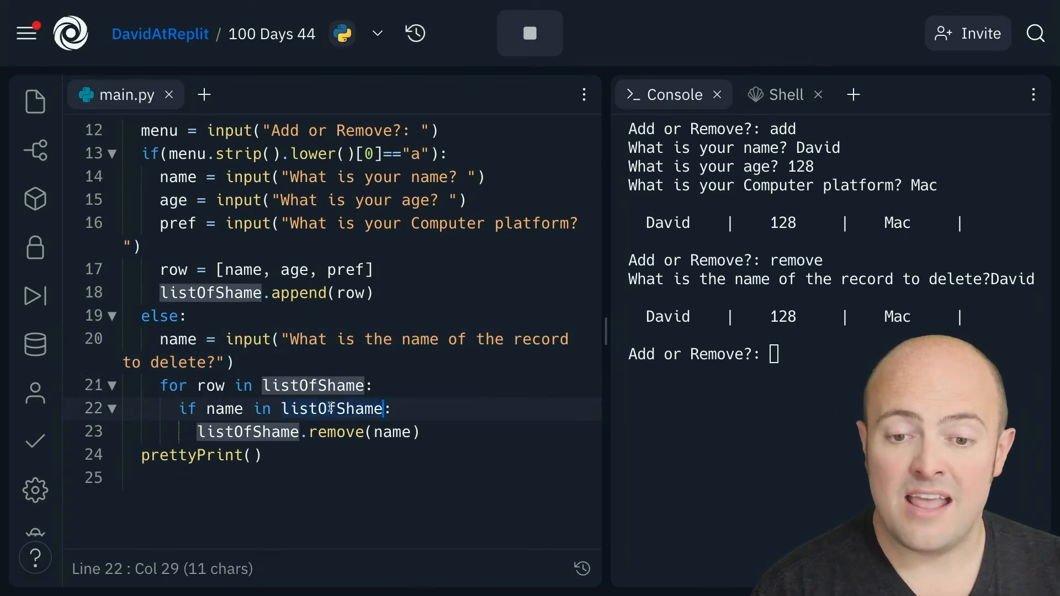
text(row)
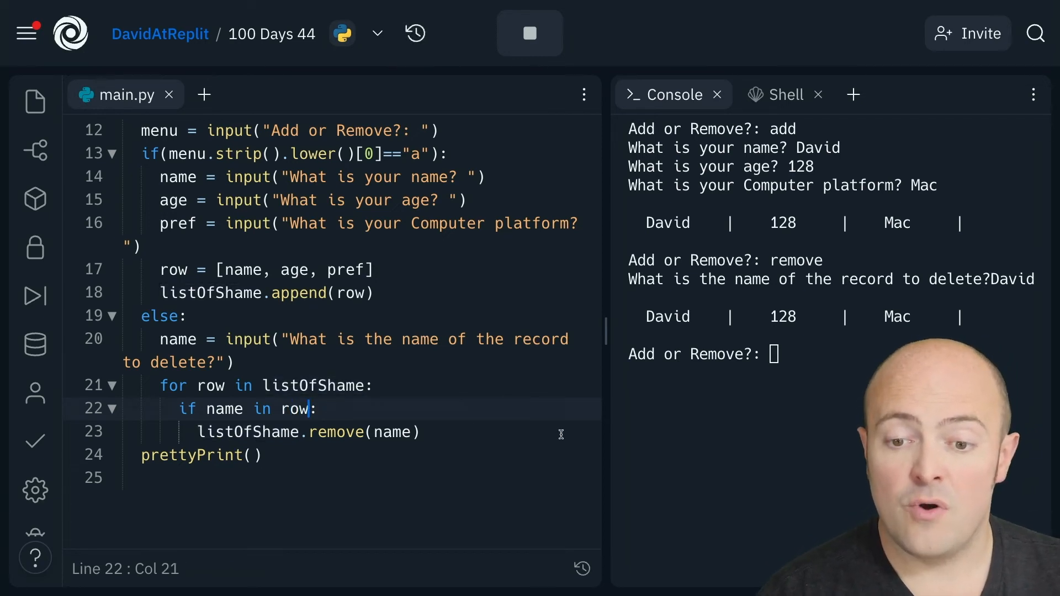
text(ro)
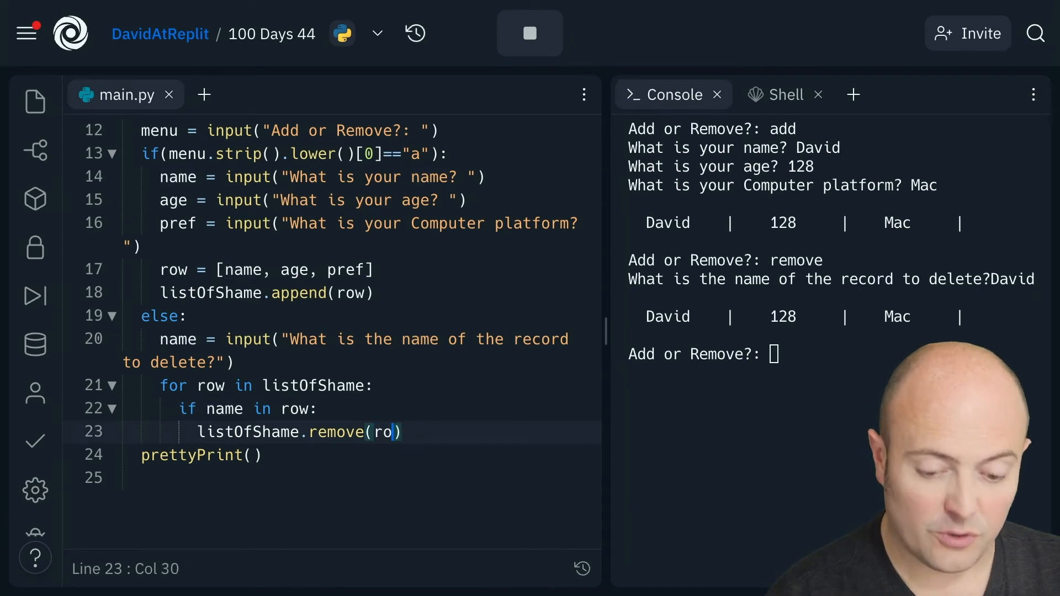
text(w)
click(835, 354)
text(add)
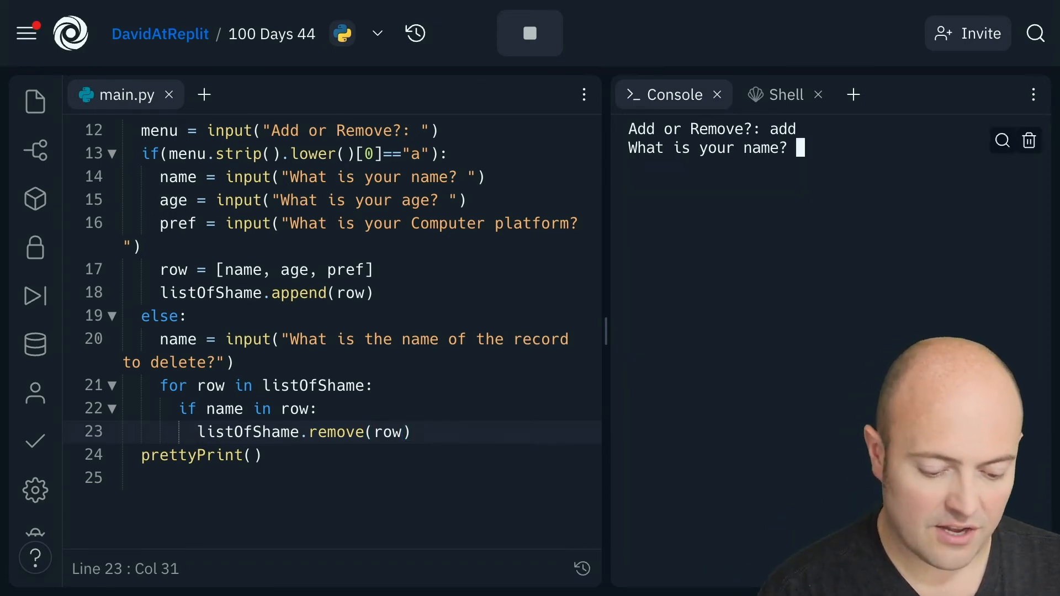
Enter David, 128 and Mac at the add prompts
text(David)
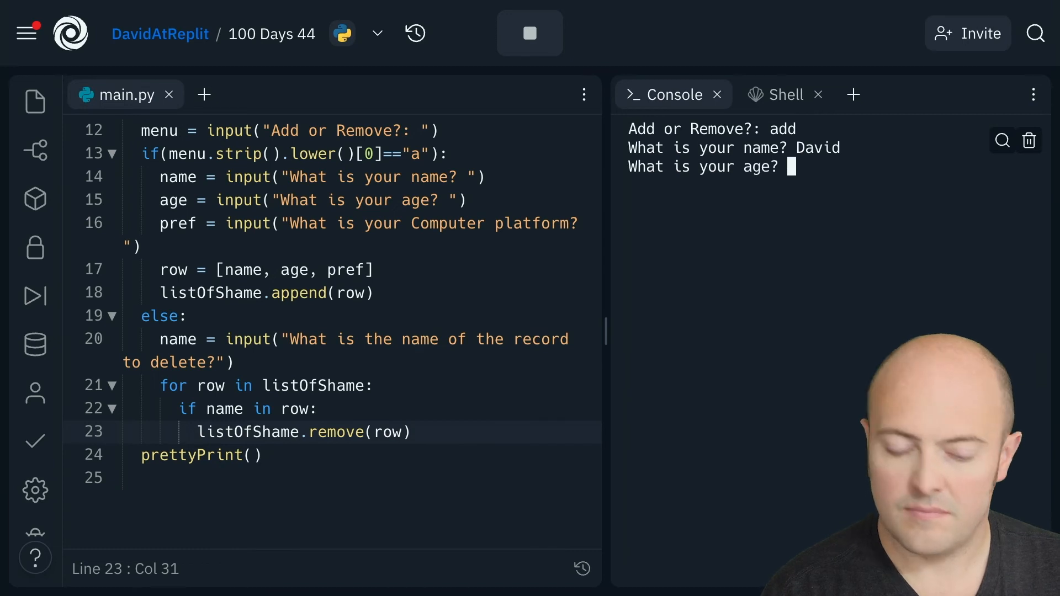
text(128)
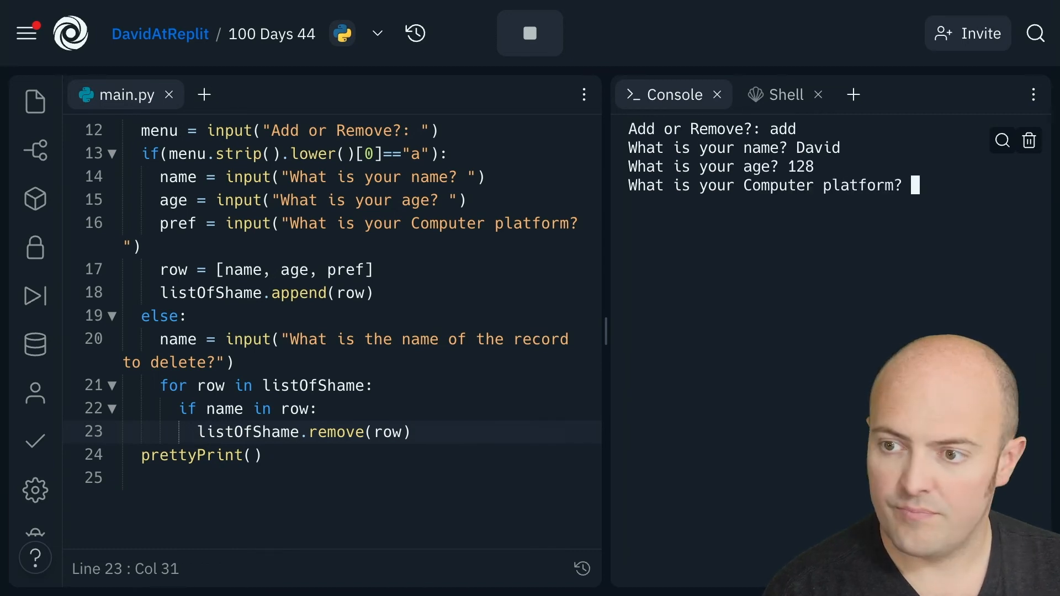
text(Mac)
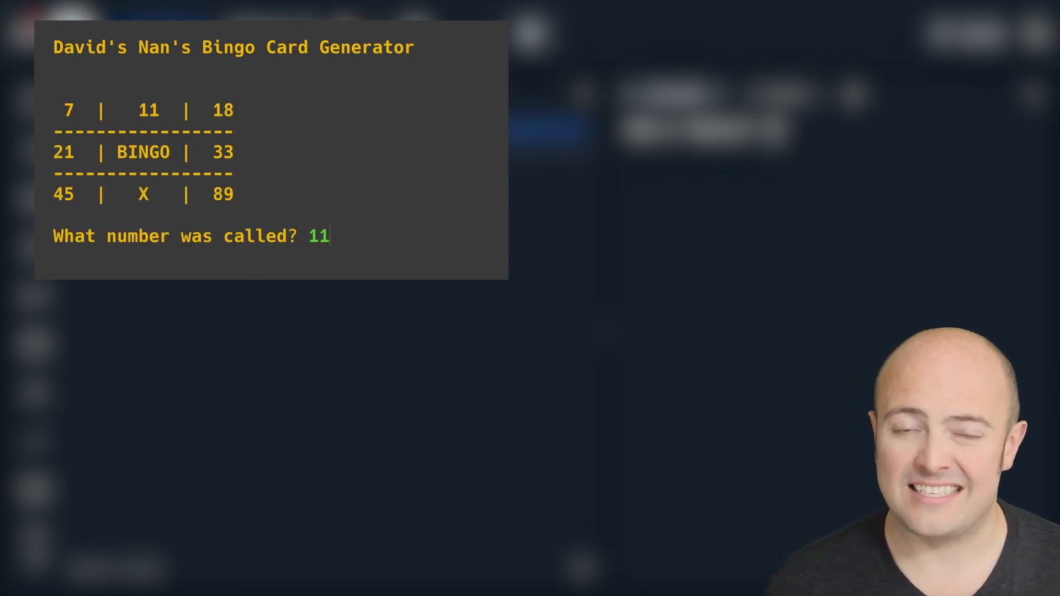
Submit called numbers 11, 7 and others until the win message, then type #replit100DaysOfCode
key(Return)
text(7)
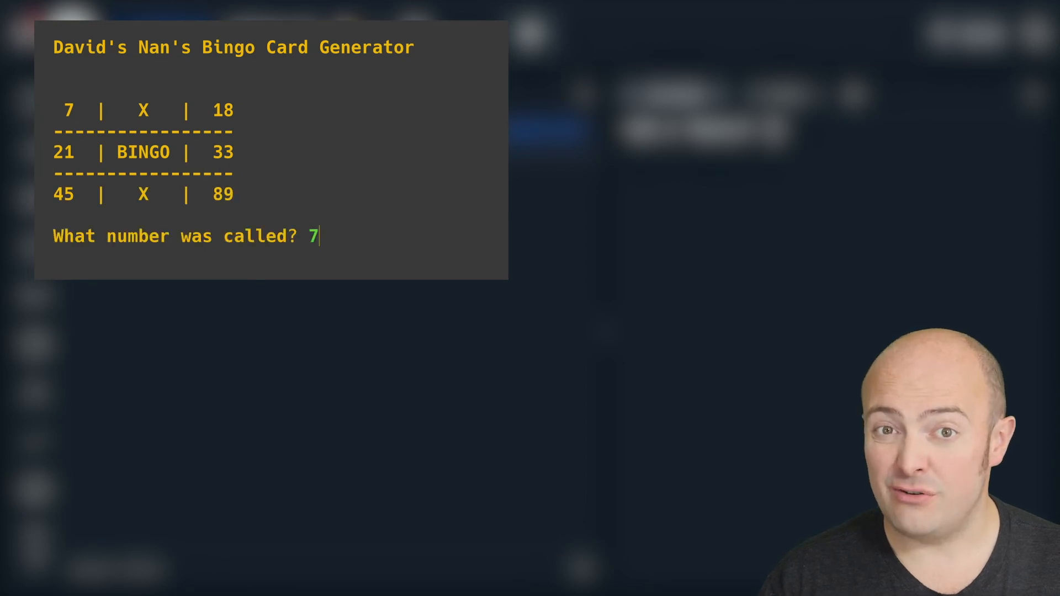
key(Return)
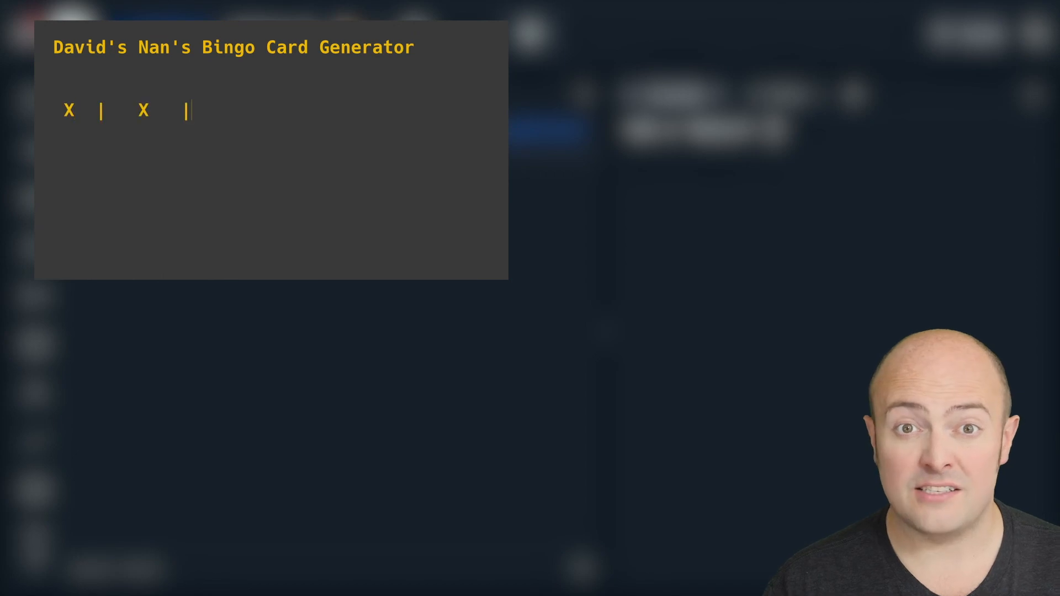
key(Return)
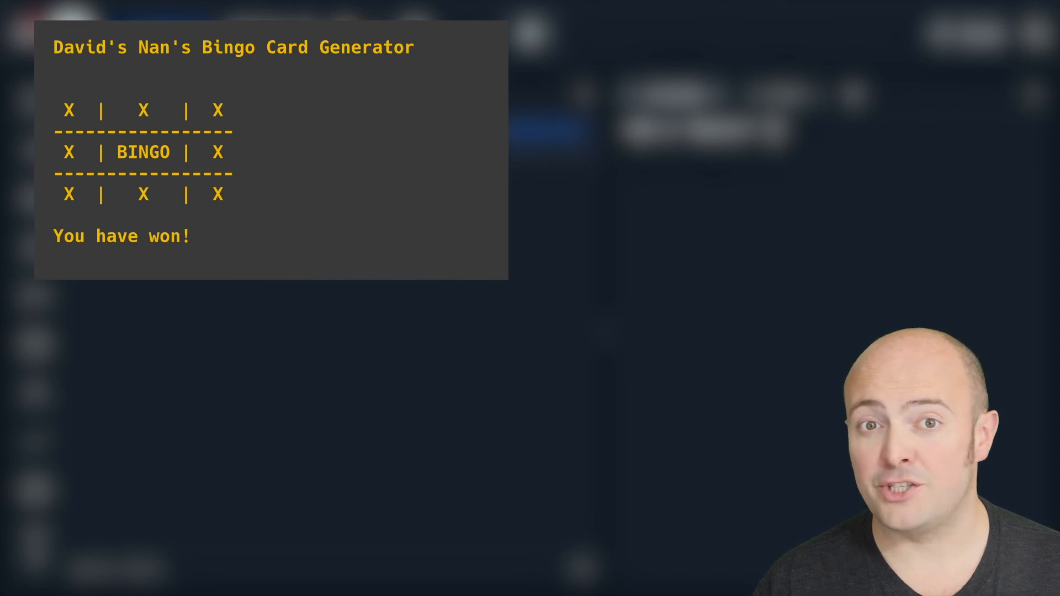
text(#r)
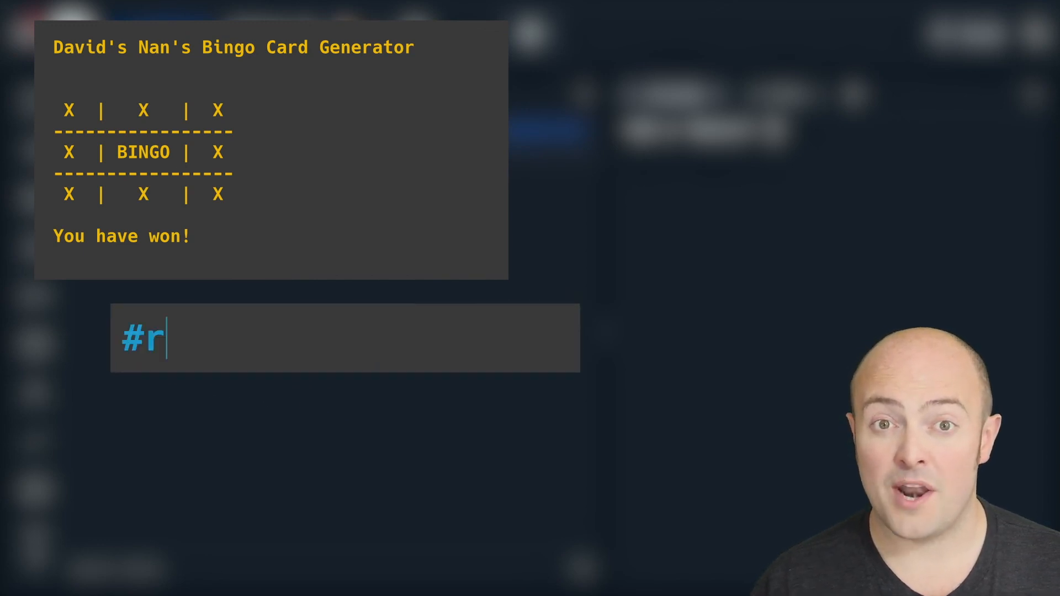
text(eplit100DaysOfCode)
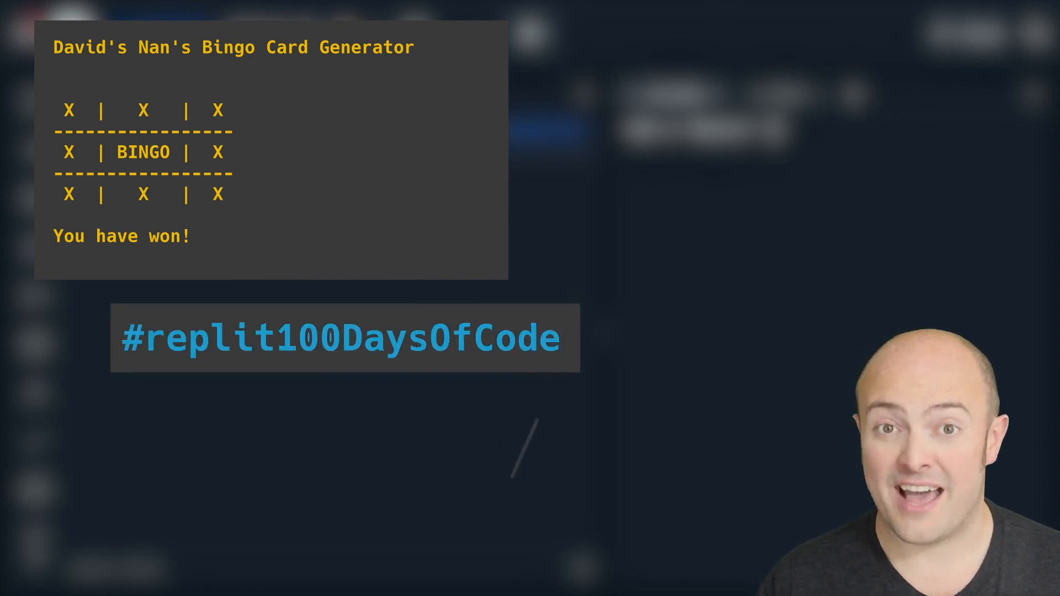